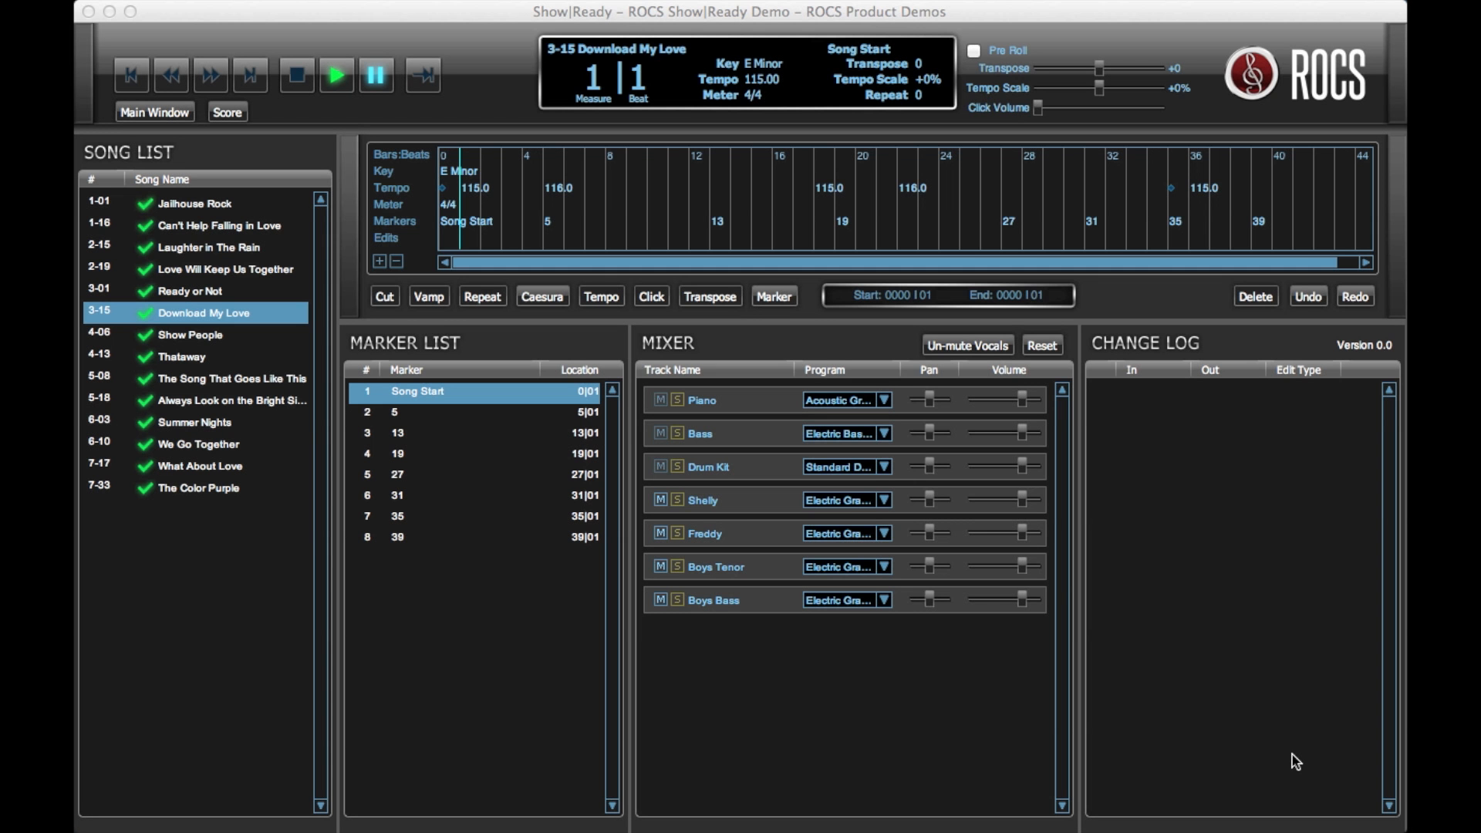
{"action": "mouse_move", "coordinate": [1146, 688]}
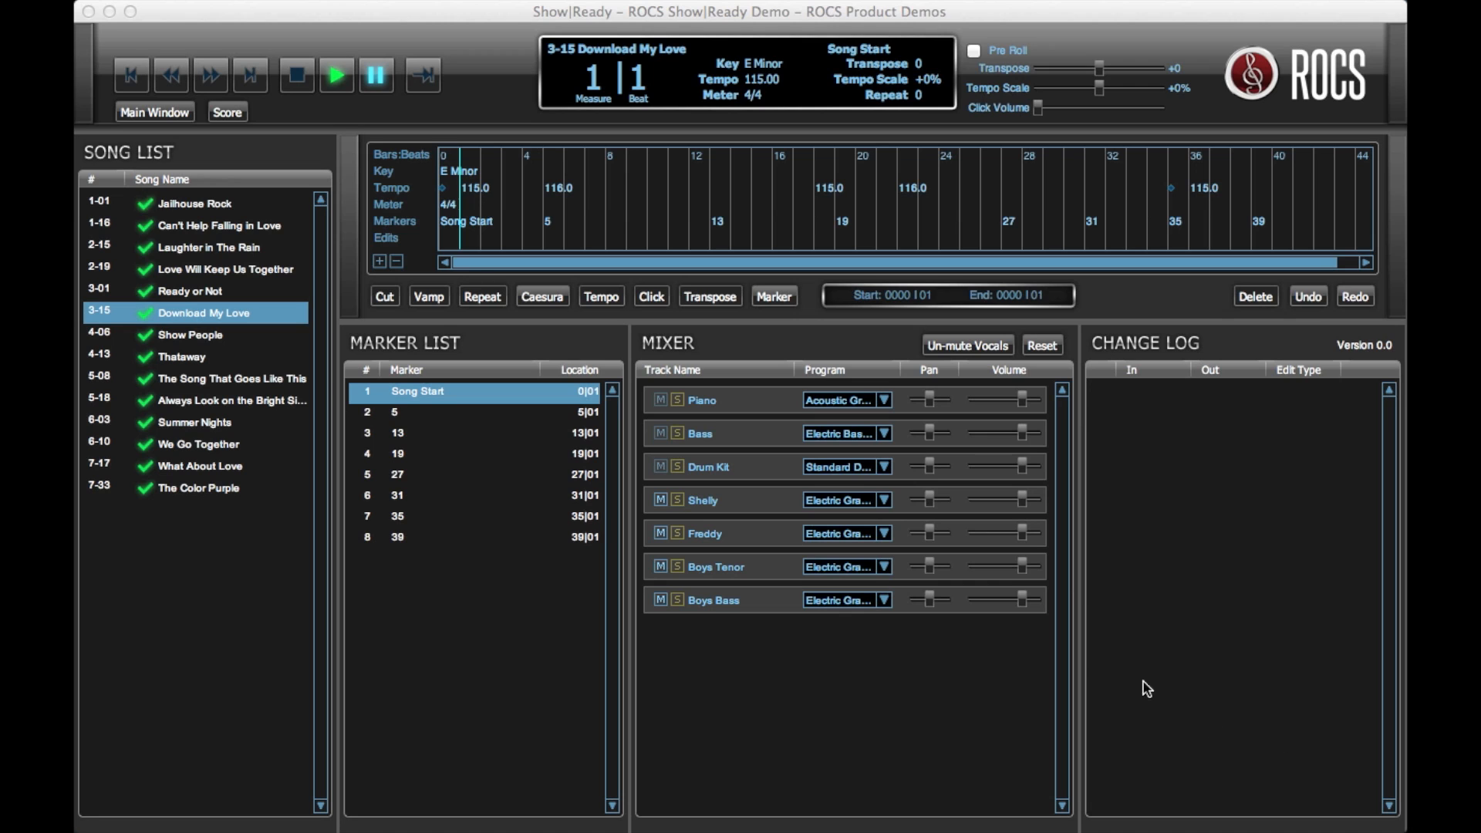
{"action": "mouse_move", "coordinate": [842, 306]}
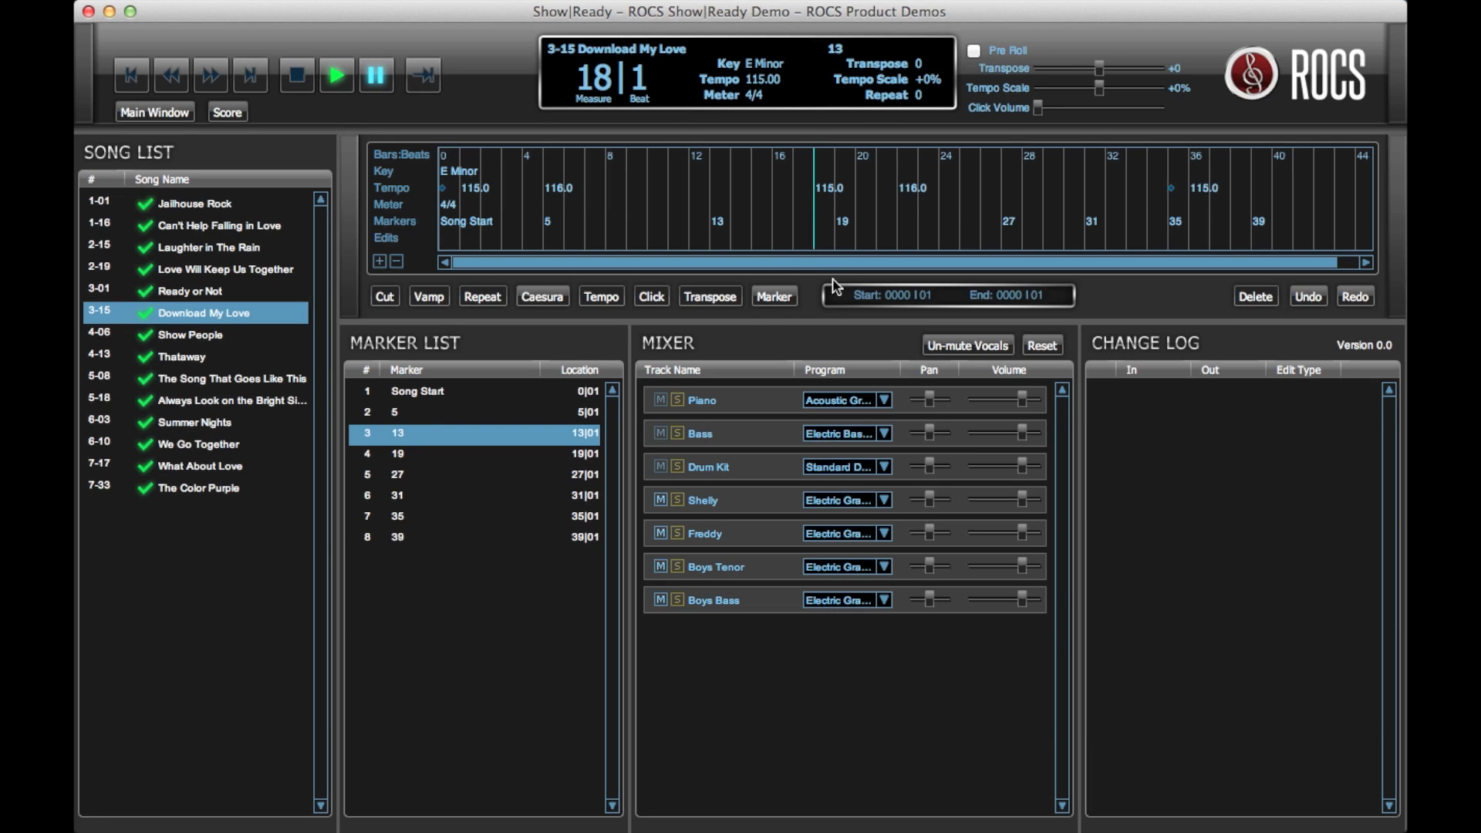
Step: Add a marker at measure 18 and name it 'Dance Break'
{"action": "left_click", "coordinate": [774, 296]}
{"action": "type", "text": "Dance"}
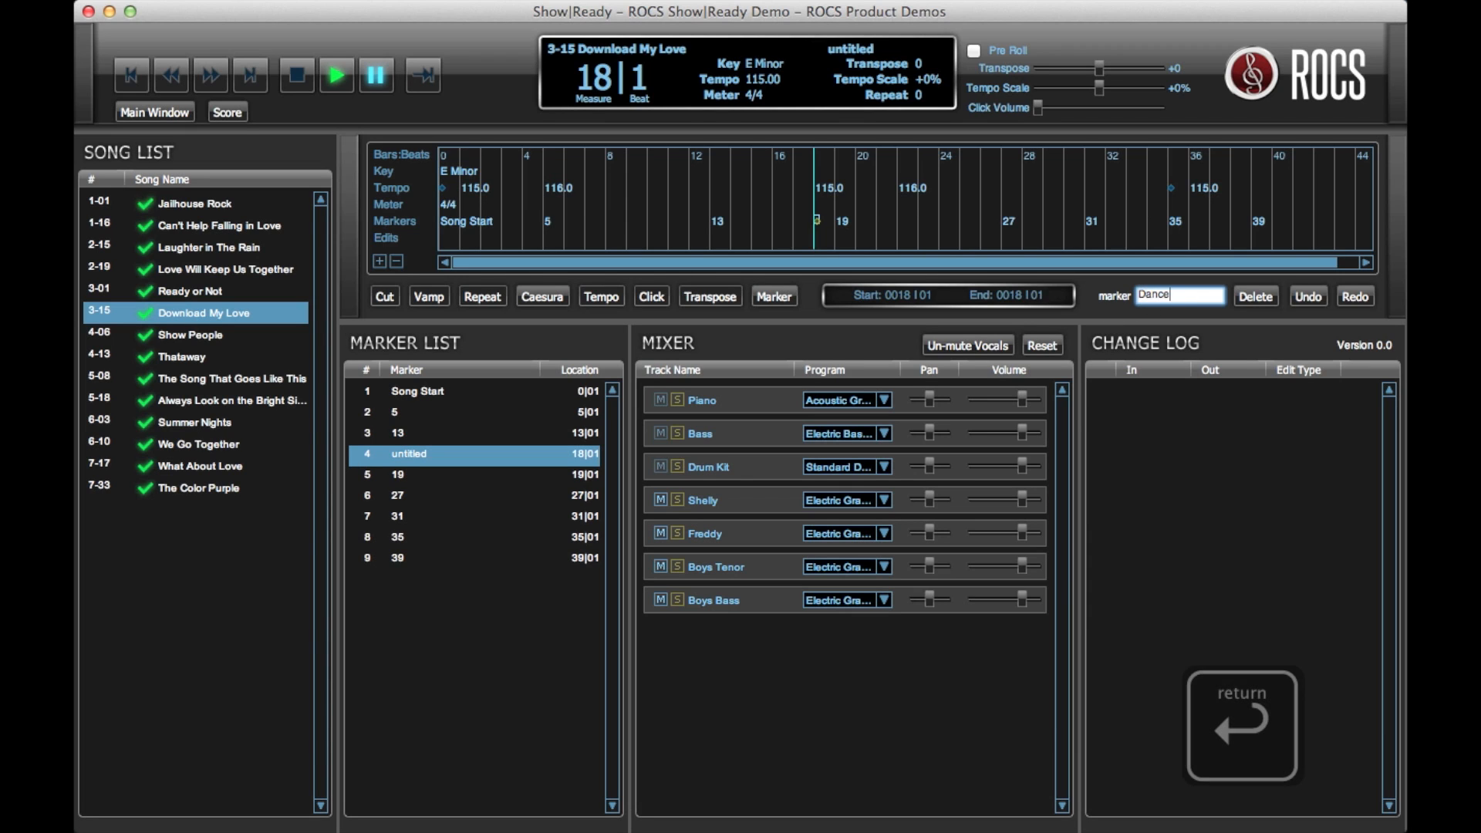
{"action": "type", "text": "Break"}
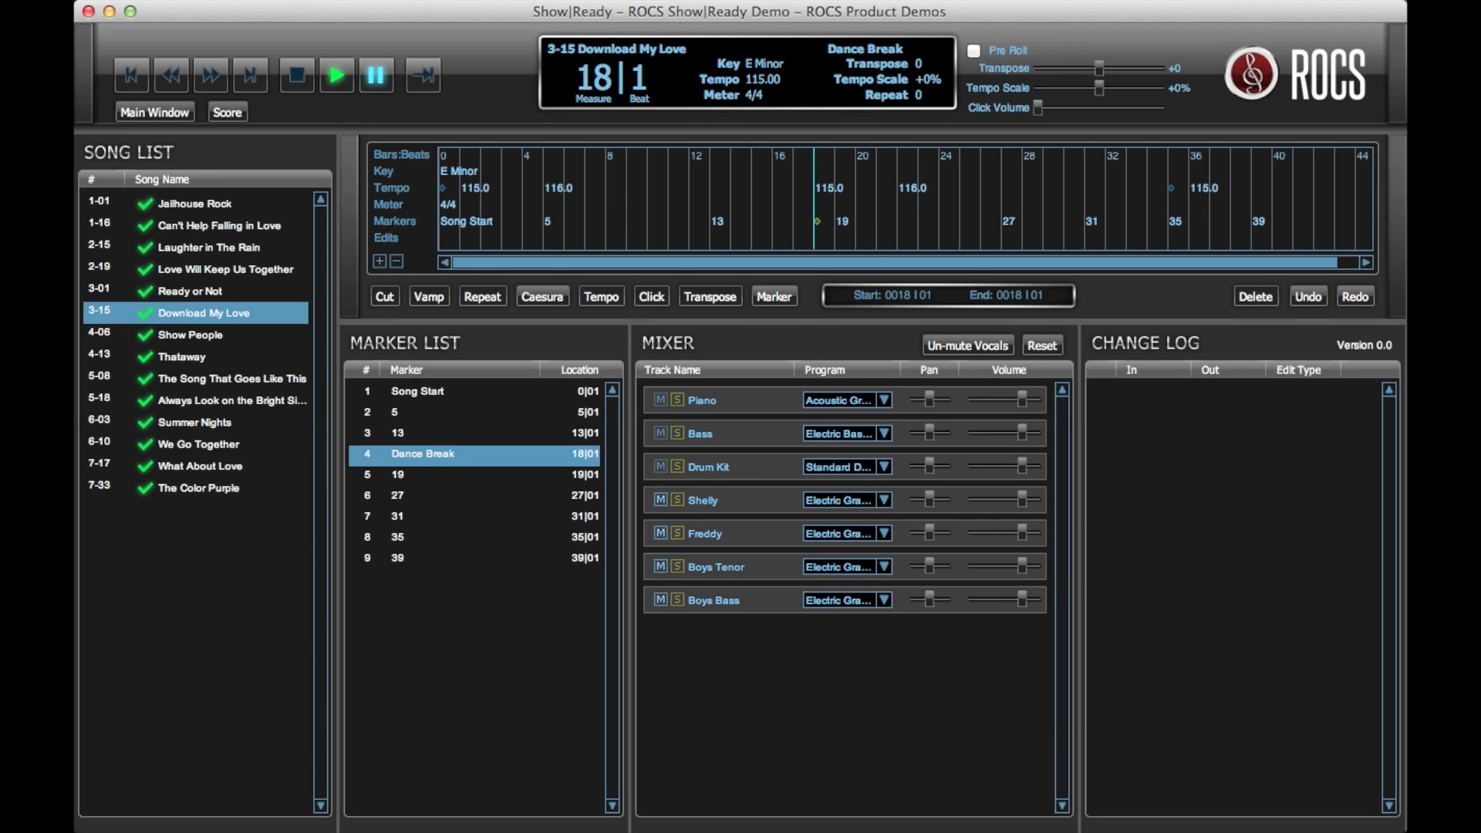
{"action": "mouse_move", "coordinate": [1176, 303]}
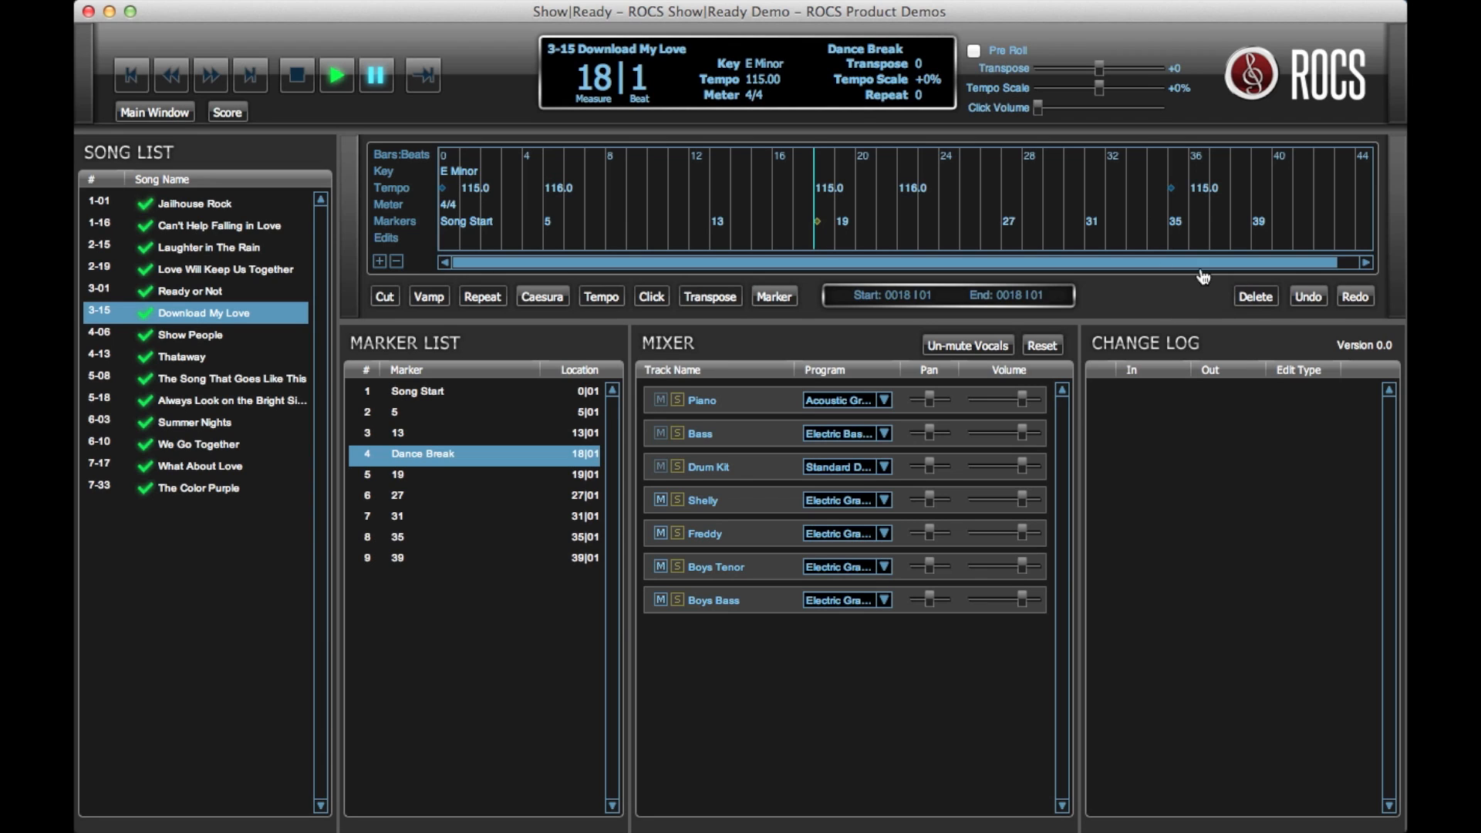
{"action": "left_click", "coordinate": [815, 221]}
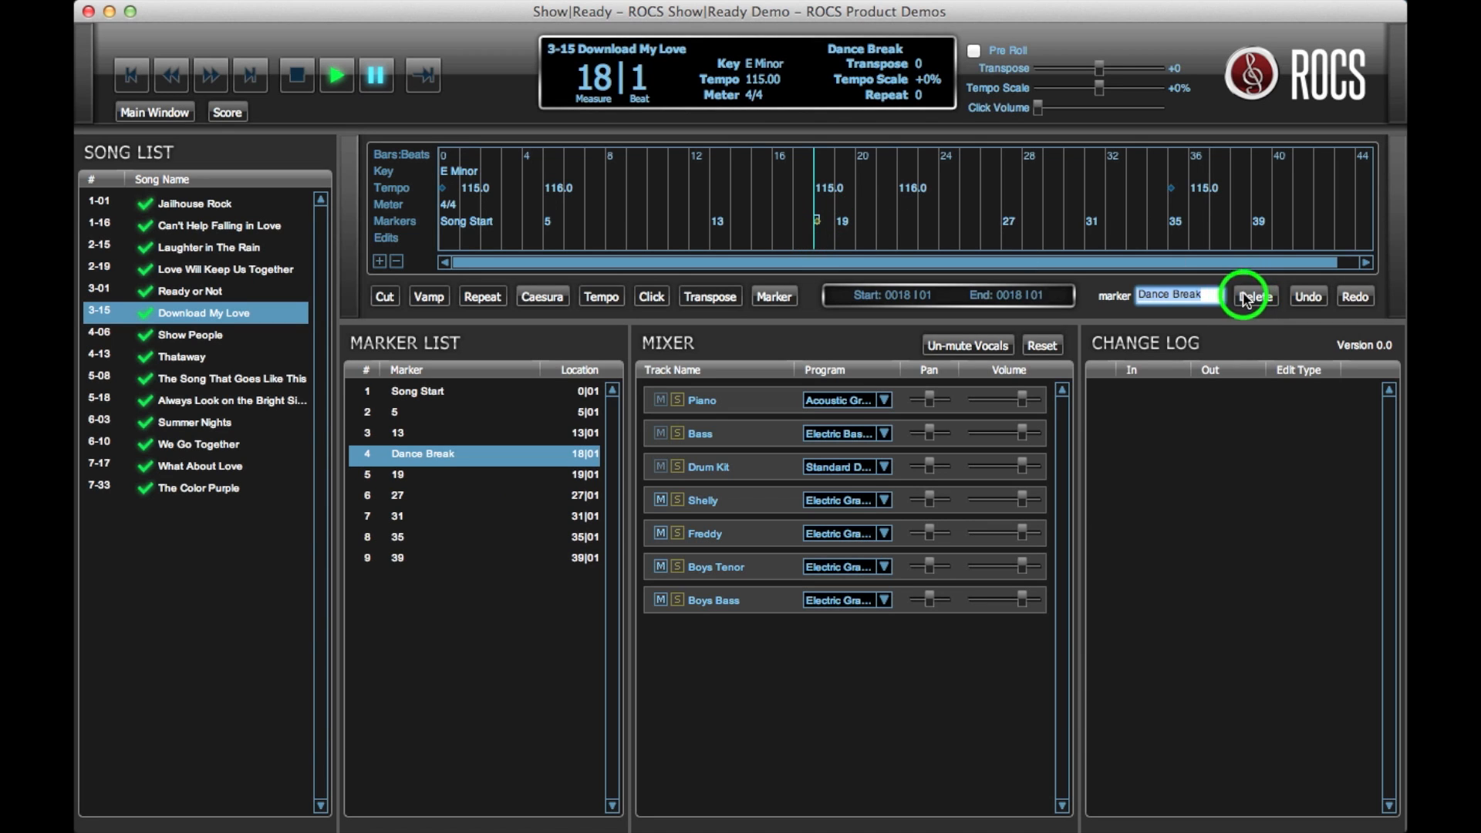
Step: Remove the 'Dance Break' marker from measure 18, leaving eight markers
{"action": "left_click", "coordinate": [1254, 295]}
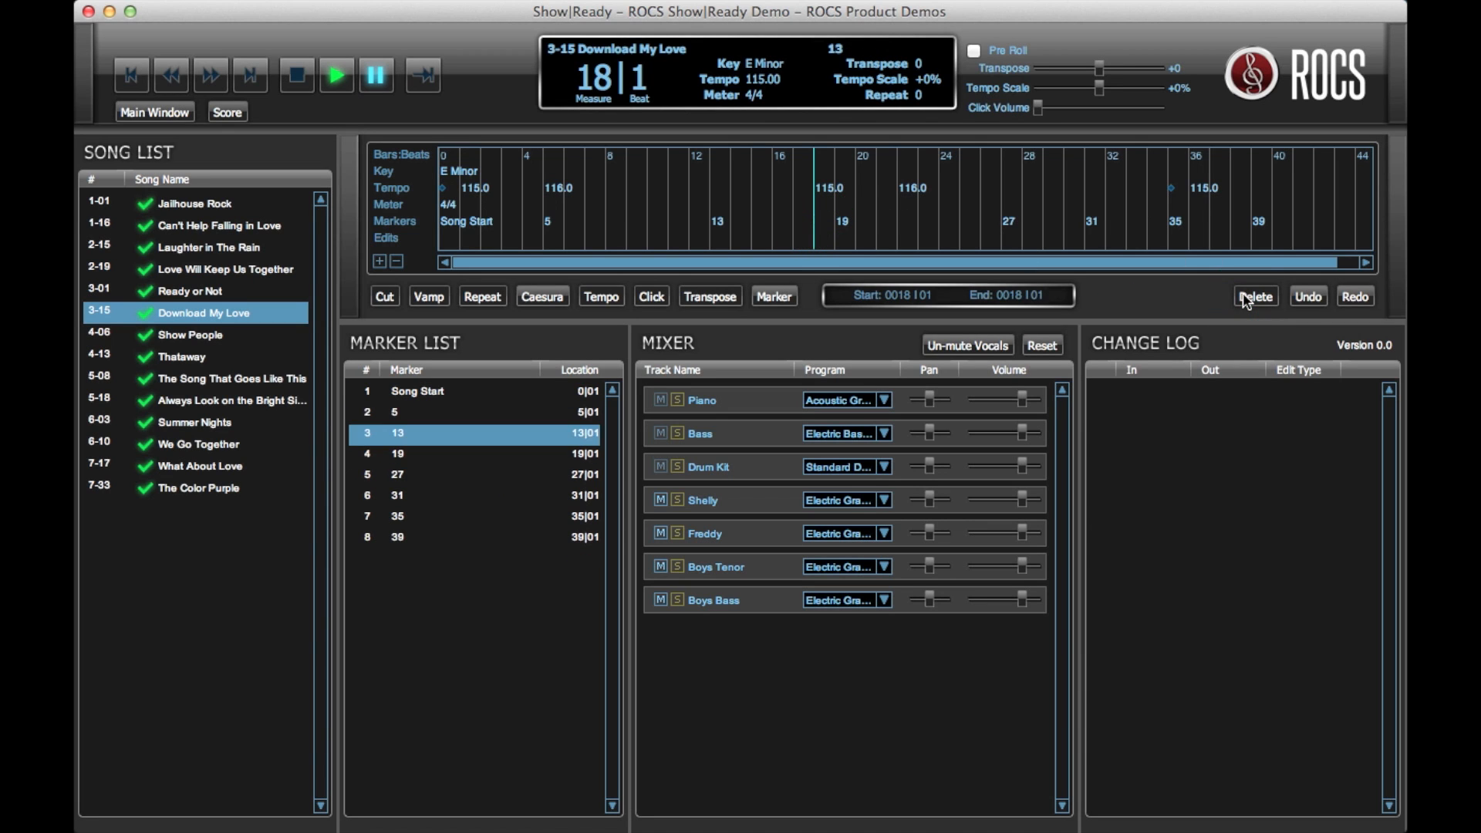